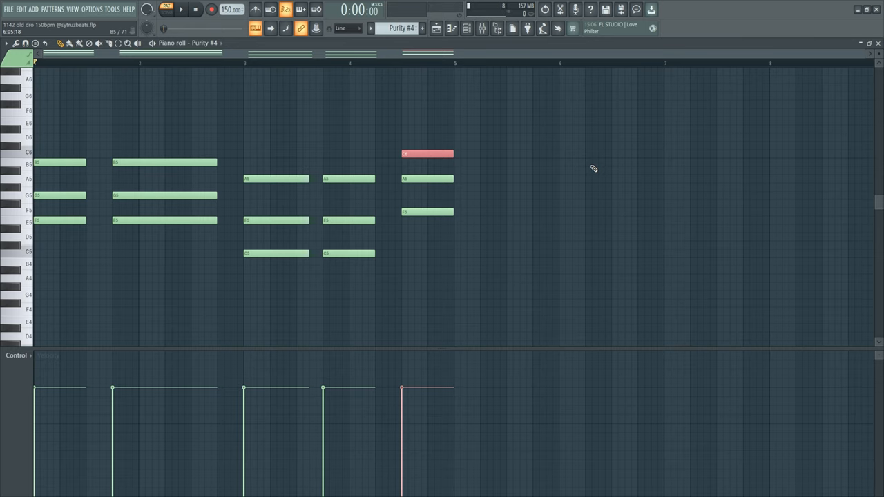
{"action": "mouse_move", "coordinate": [373, 158]}
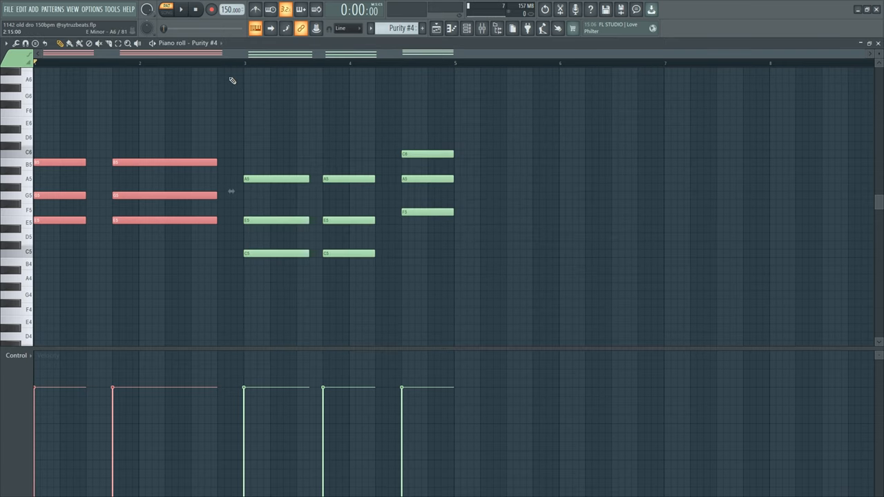
Build the Purity #4 chord progression, shifting selected notes up an octave.
{"action": "left_click", "coordinate": [180, 9]}
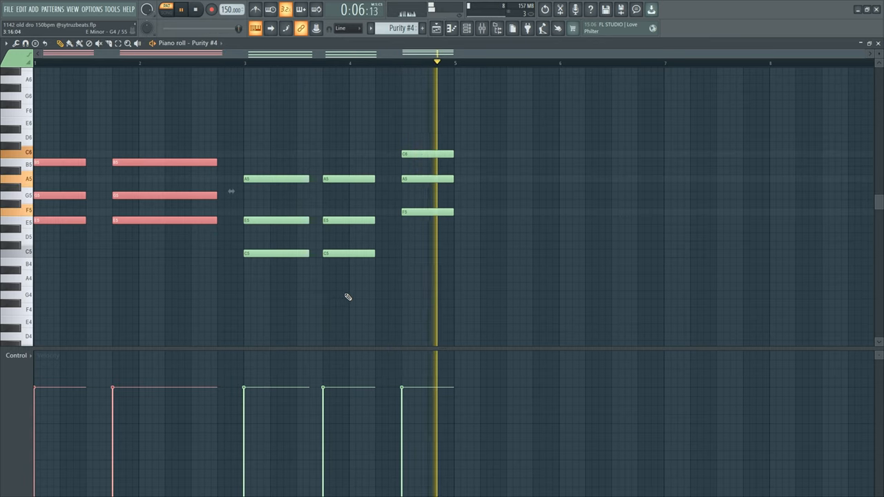
{"action": "left_click", "coordinate": [196, 8]}
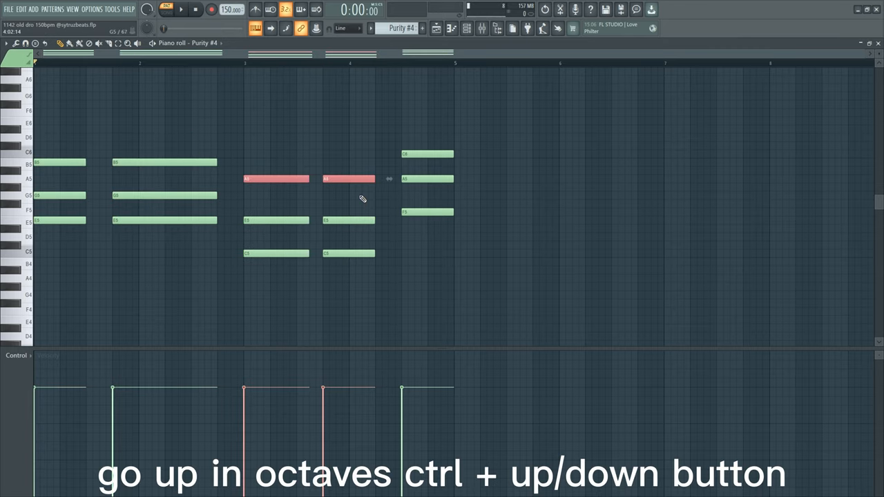
{"action": "key", "text": "ctrl+up"}
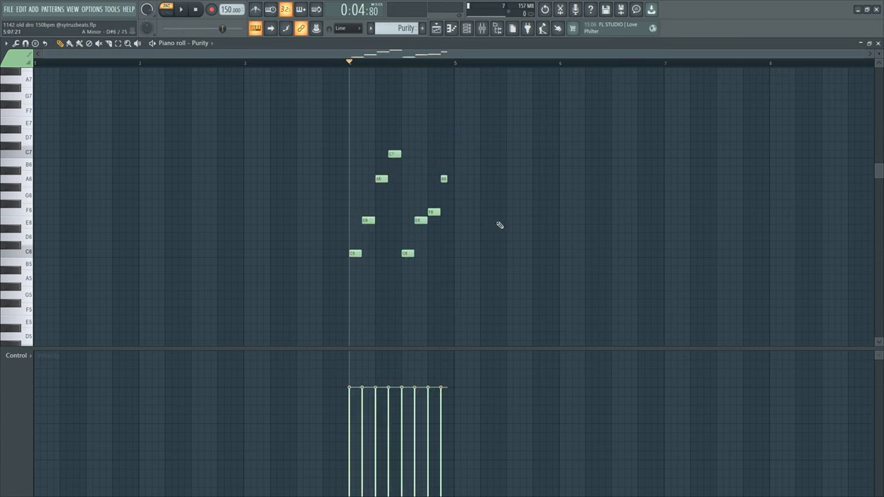
Load the 1ST IMPRESSION piano preset into Purity and close the plugin.
{"action": "left_click", "coordinate": [181, 8]}
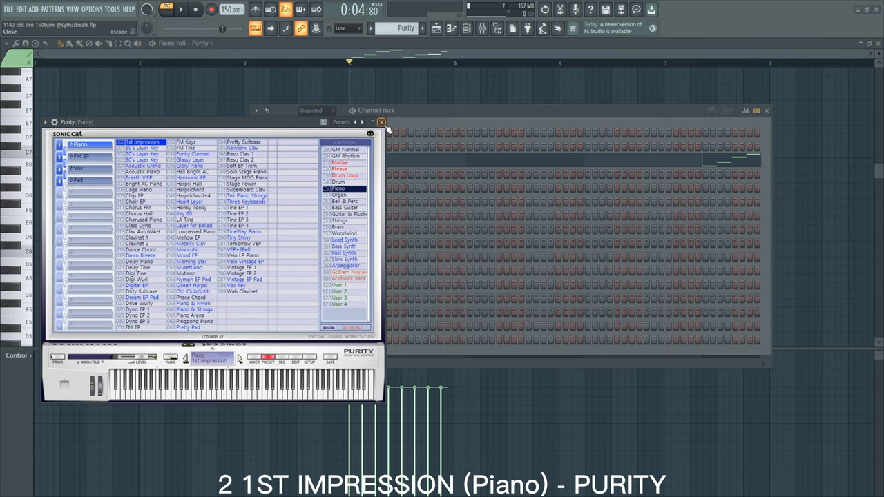
{"action": "left_click", "coordinate": [381, 122]}
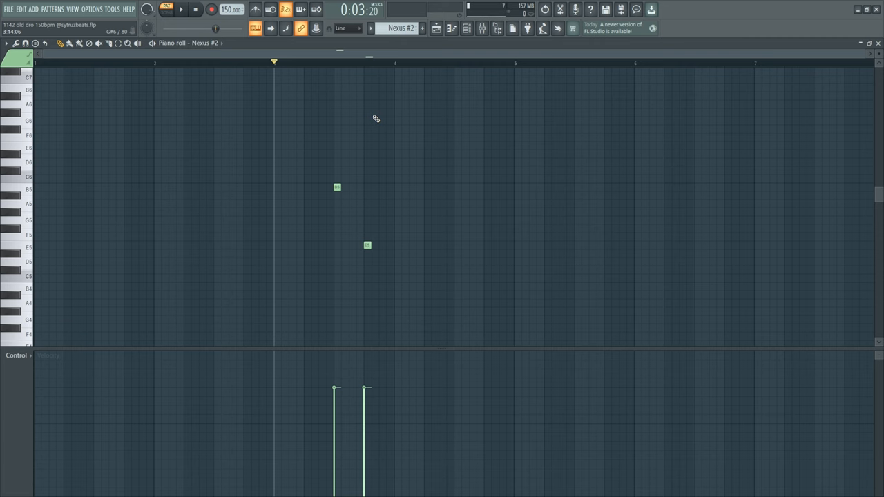
Draw short stab notes on each chord tone in the Nexus #3 pattern.
{"action": "left_click", "coordinate": [400, 27]}
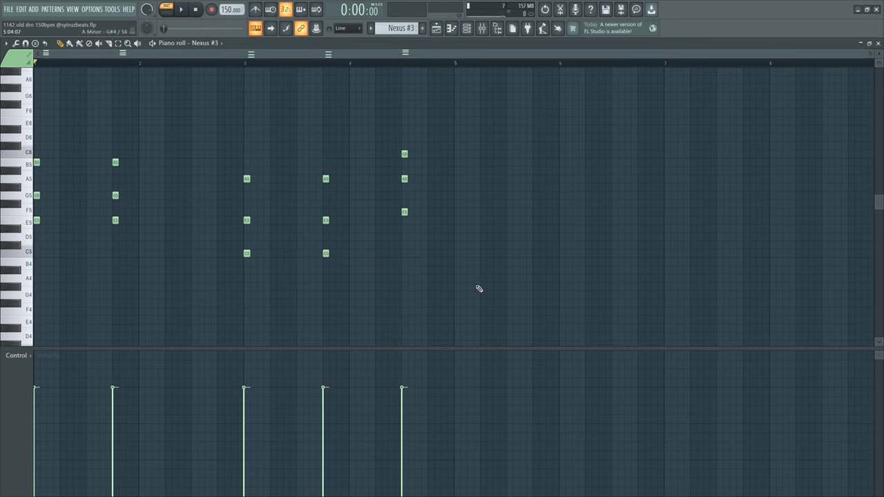
Place short chord stabs in Nexus #5 with a staggered high note ending, selecting all notes.
{"action": "left_click_drag", "start_coordinate": [69, 121], "coordinate": [457, 330]}
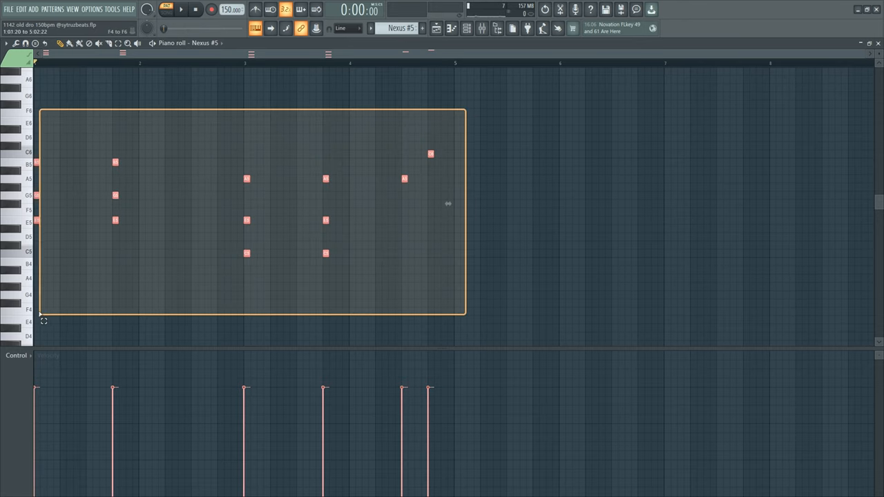
Paint the Purity, Nexus and drum pattern clips across Tracks 1–17 of the Playlist.
{"action": "left_click", "coordinate": [181, 8]}
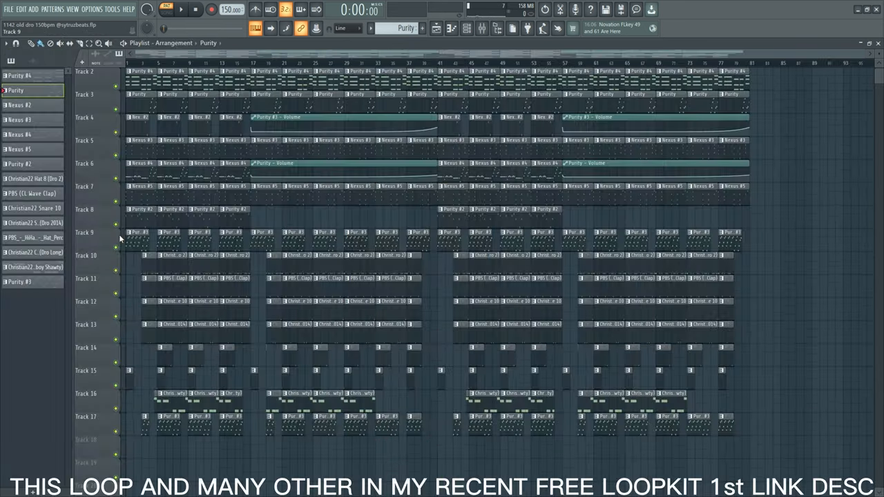
Load Fruity Mute 2 into a Master mixer effect slot and set its mute knob.
{"action": "left_click", "coordinate": [181, 8]}
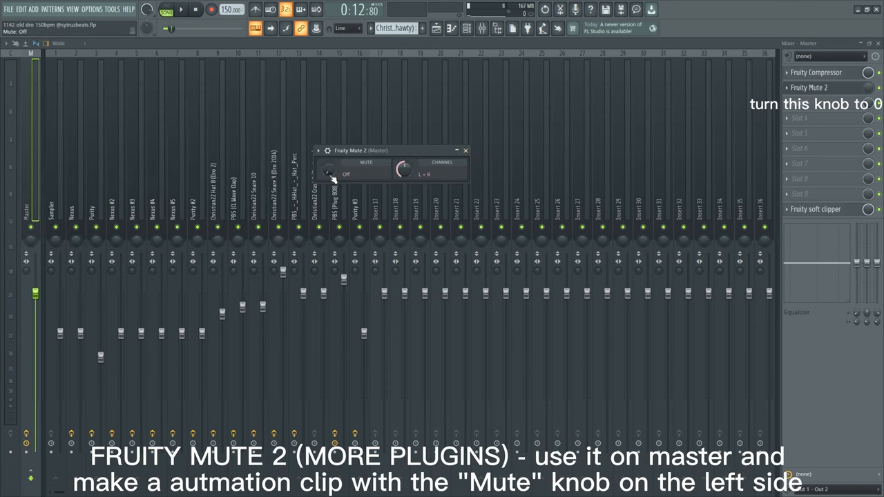
Show the Channel rack listing Purity, Nexus and drum channels over the Playlist.
{"action": "left_click", "coordinate": [466, 150]}
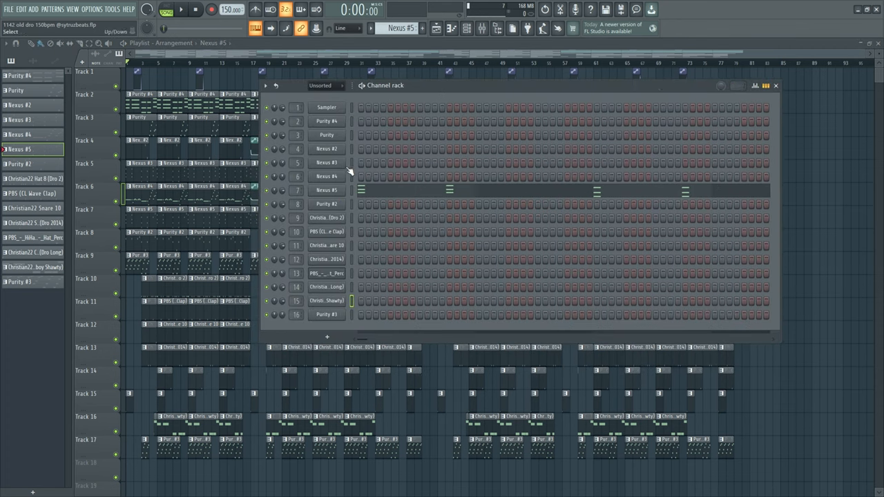
Briefly check the Purity plugin, then close the Channel rack to reveal the arrangement.
{"action": "left_click", "coordinate": [326, 121]}
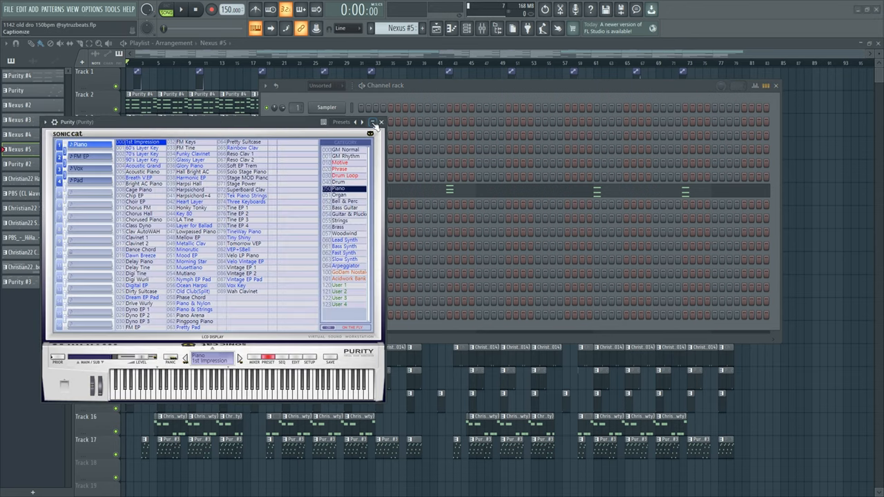
{"action": "left_click", "coordinate": [372, 122]}
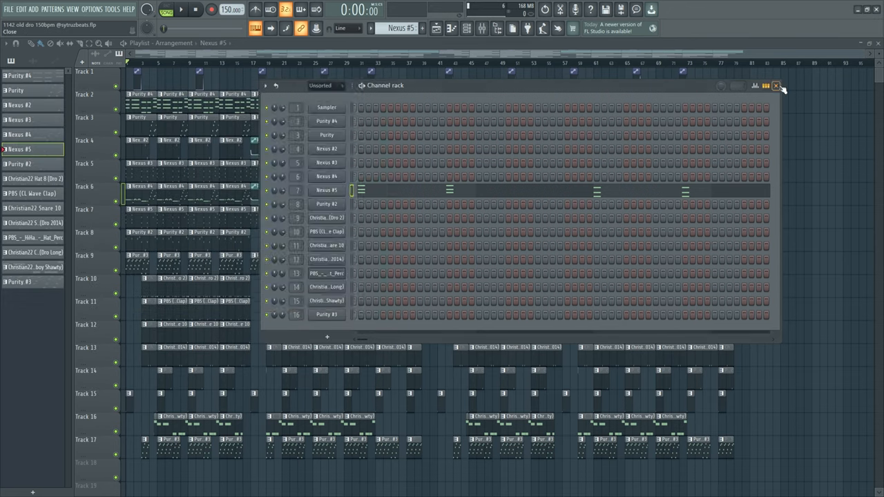
{"action": "left_click", "coordinate": [776, 86]}
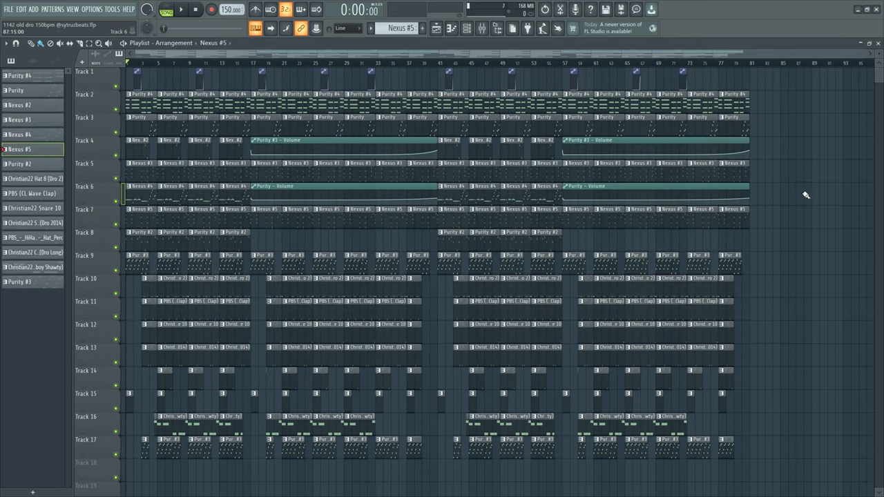